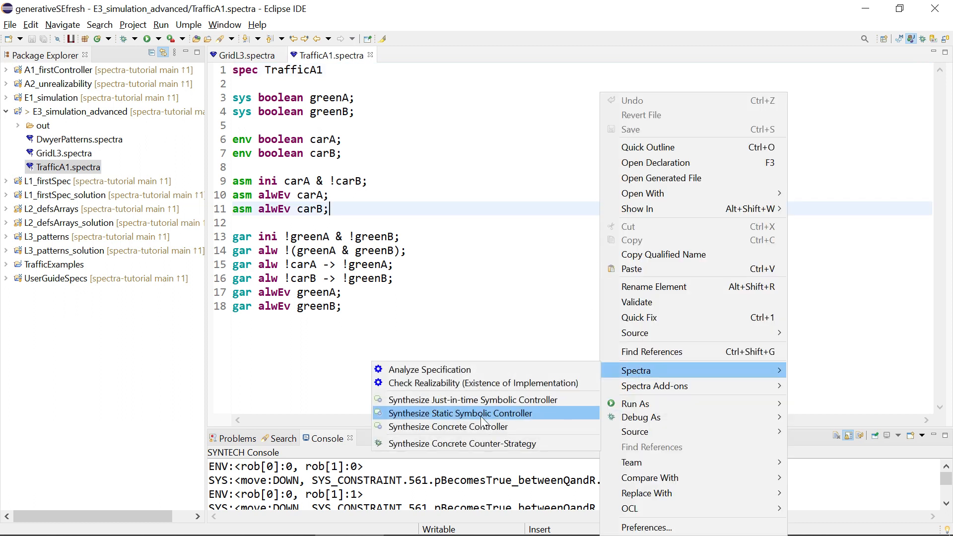
- Start the Rich Controller Walker on the TrafficA1 specification from the Spectra context menu
left_click(460, 414)
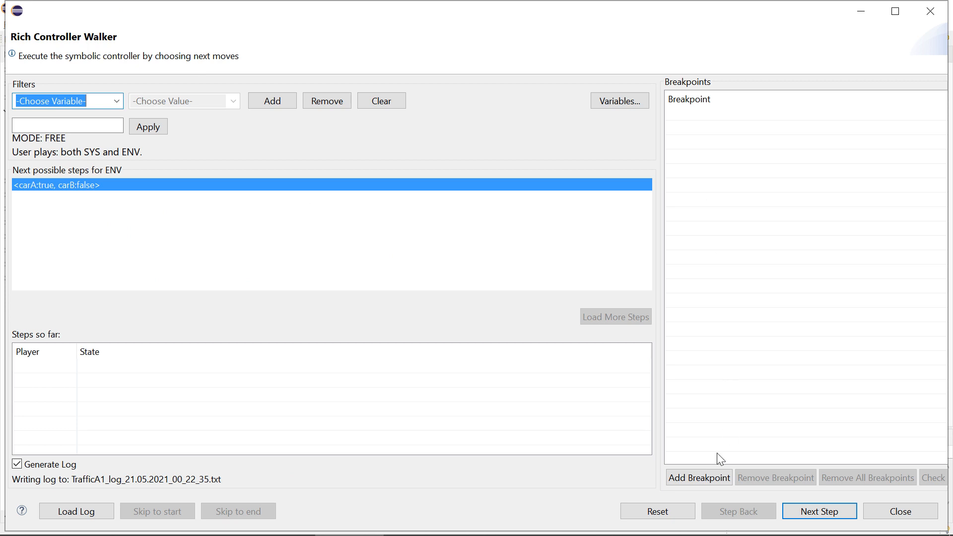
- Add a new breakpoint with the expression carA & carB & greenB
left_click(698, 478)
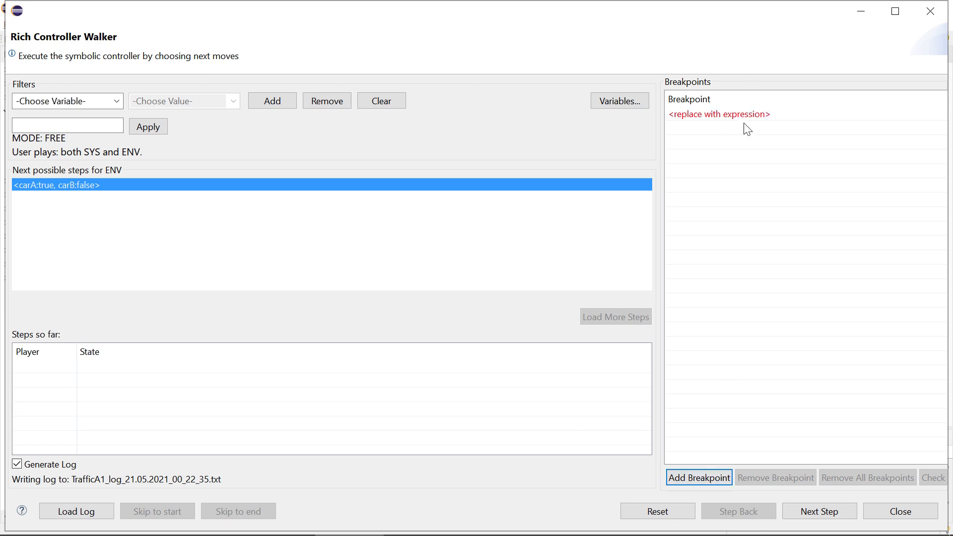
type("carA & carB & greenB")
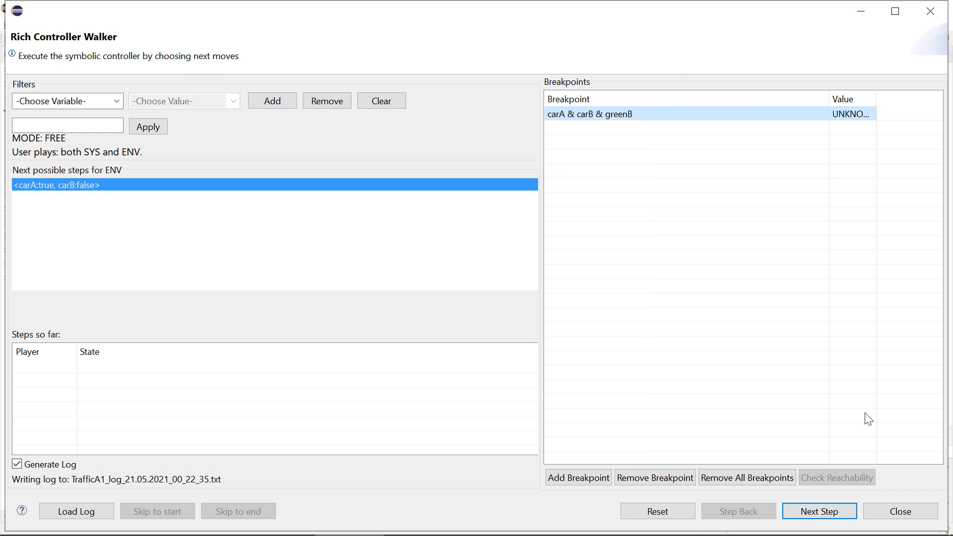
mouse_move(836, 478)
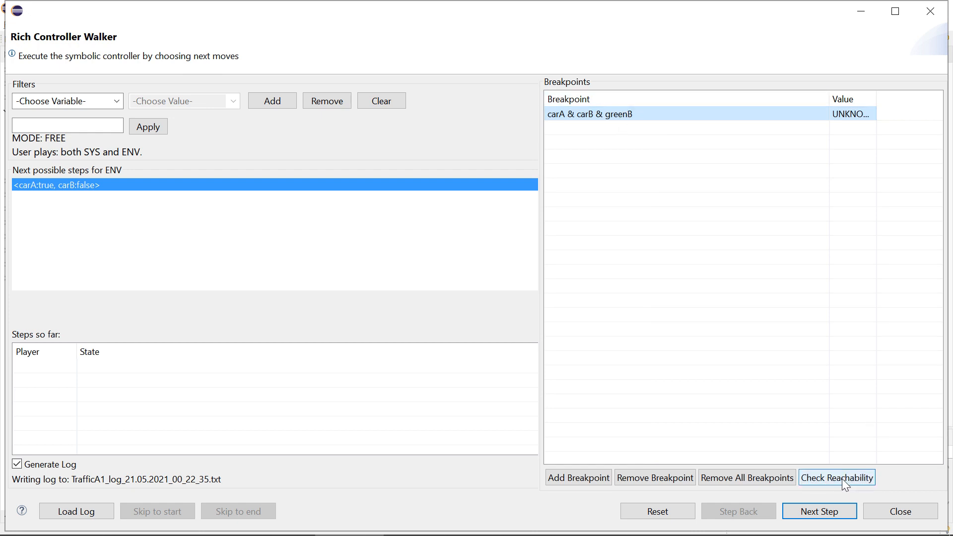
- Enter reachability mode and step the guided route until carA & carB & greenB evaluates TRUE
left_click(837, 478)
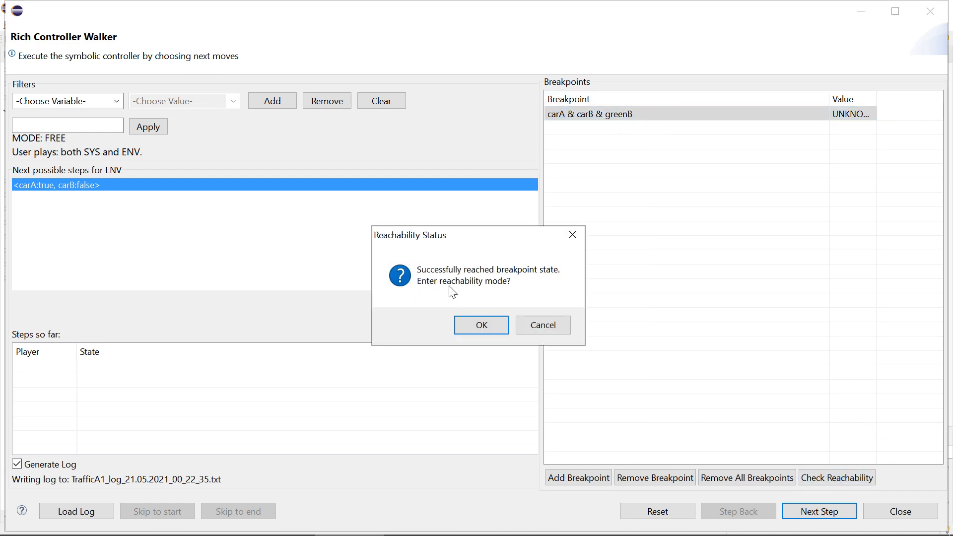
mouse_move(480, 324)
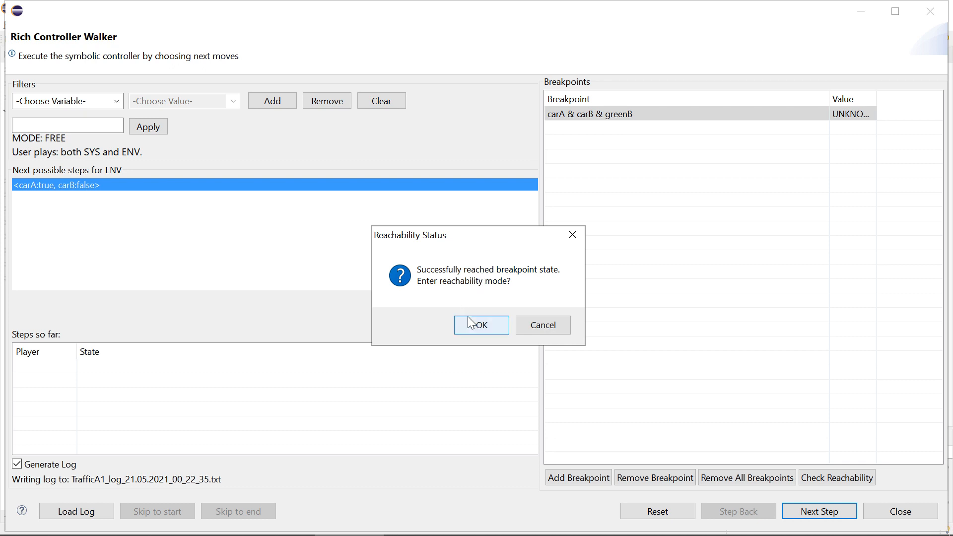
left_click(481, 325)
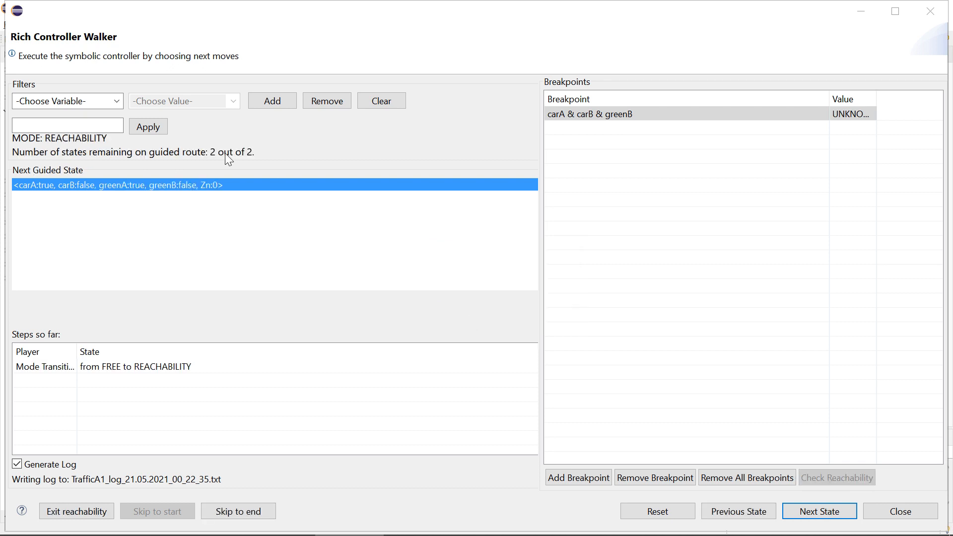
mouse_move(146, 155)
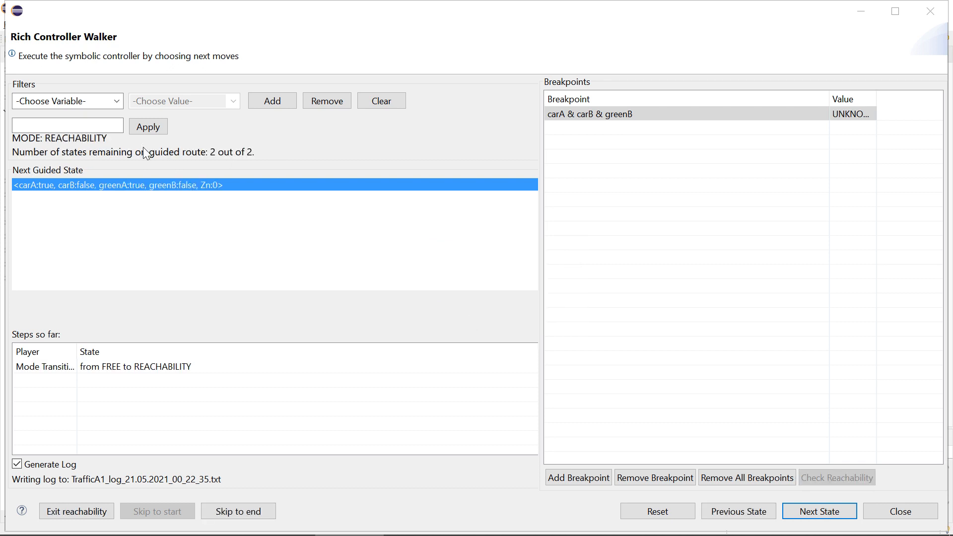
left_click(818, 511)
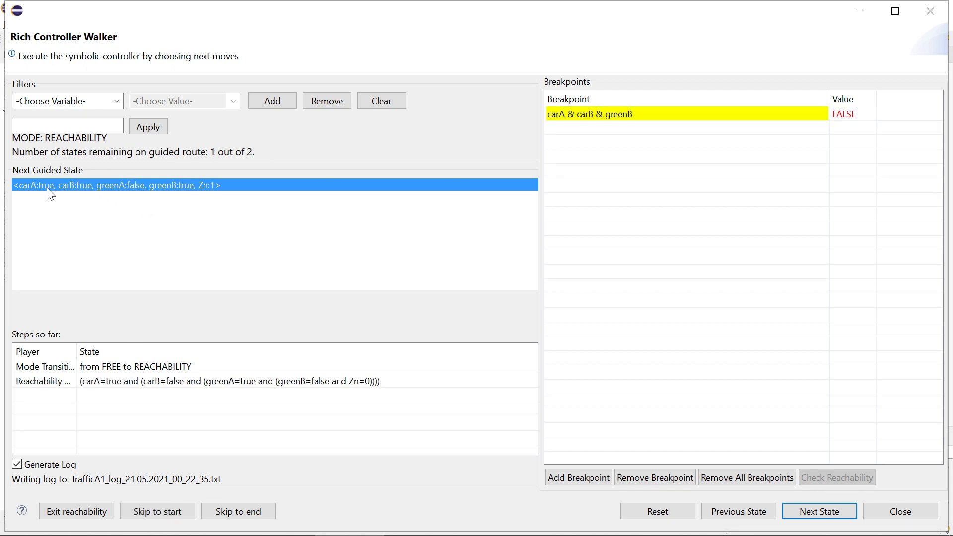
left_click(819, 510)
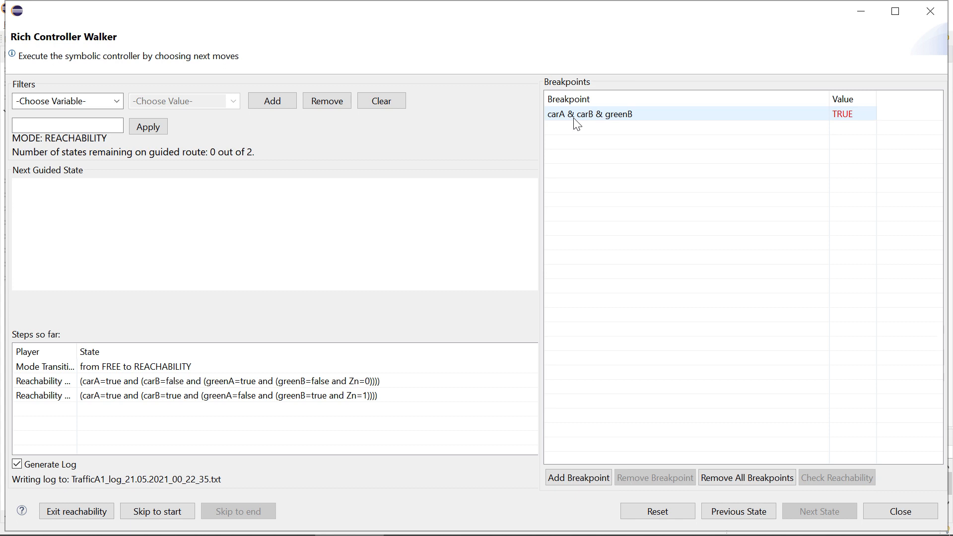
left_click(589, 113)
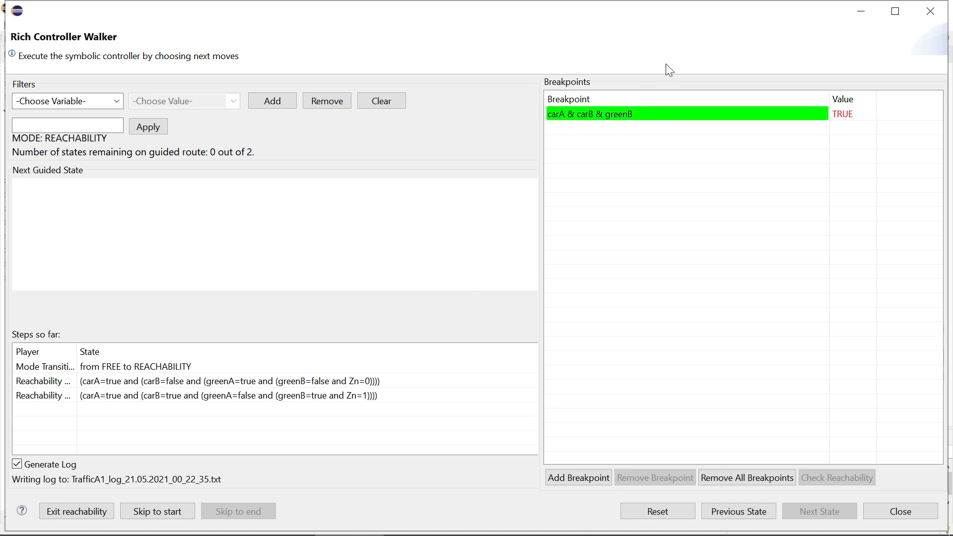
mouse_move(601, 142)
type("!")
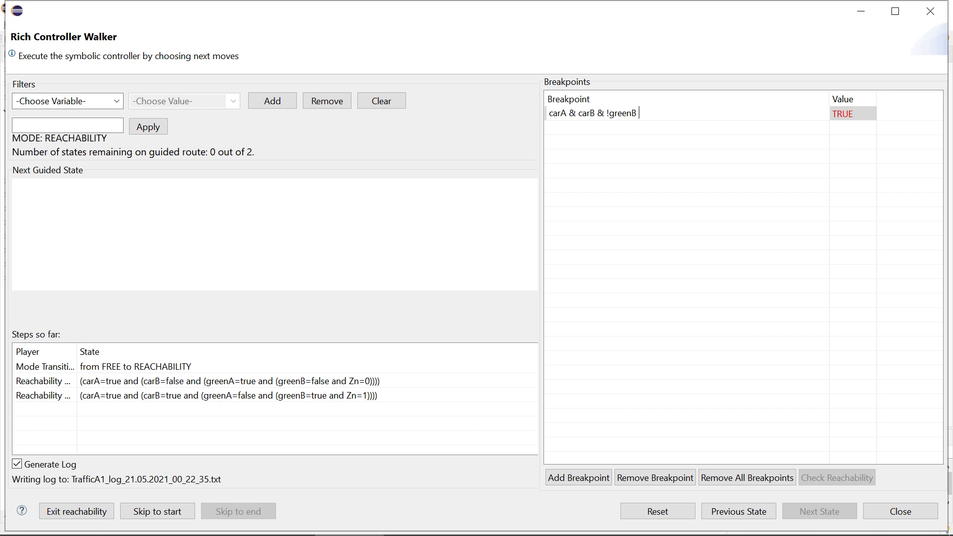
- Edit the breakpoint expression to carA & carB & !greenB & !greenA
type("& !greenA")
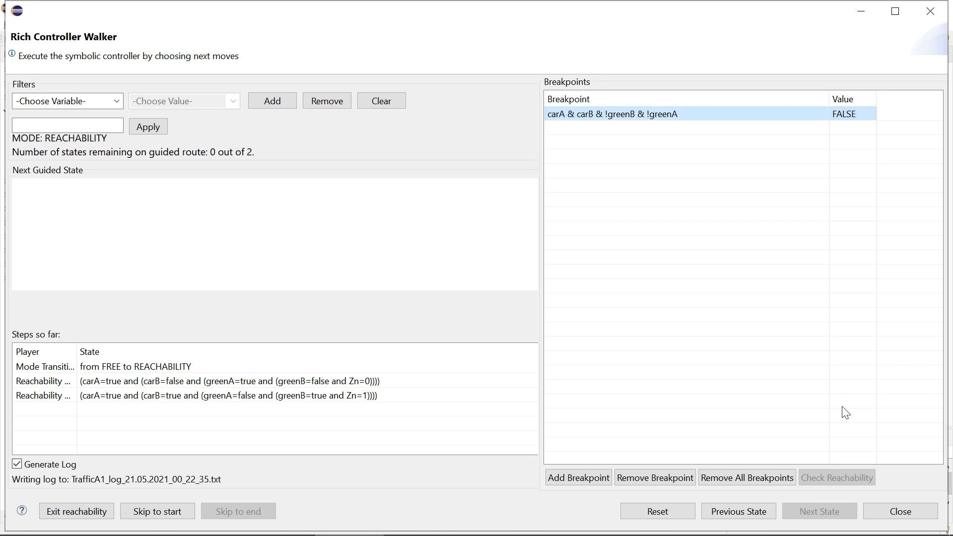
mouse_move(814, 462)
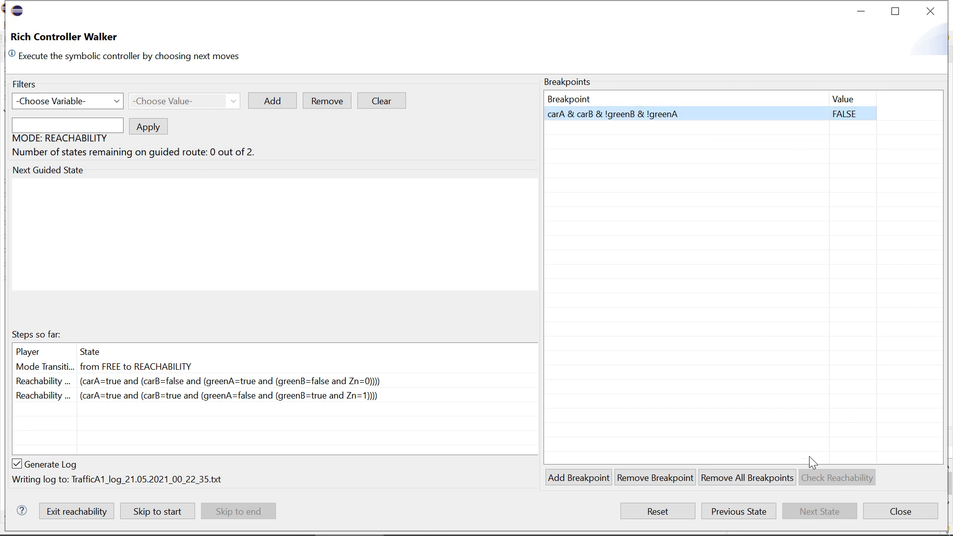
mouse_move(121, 526)
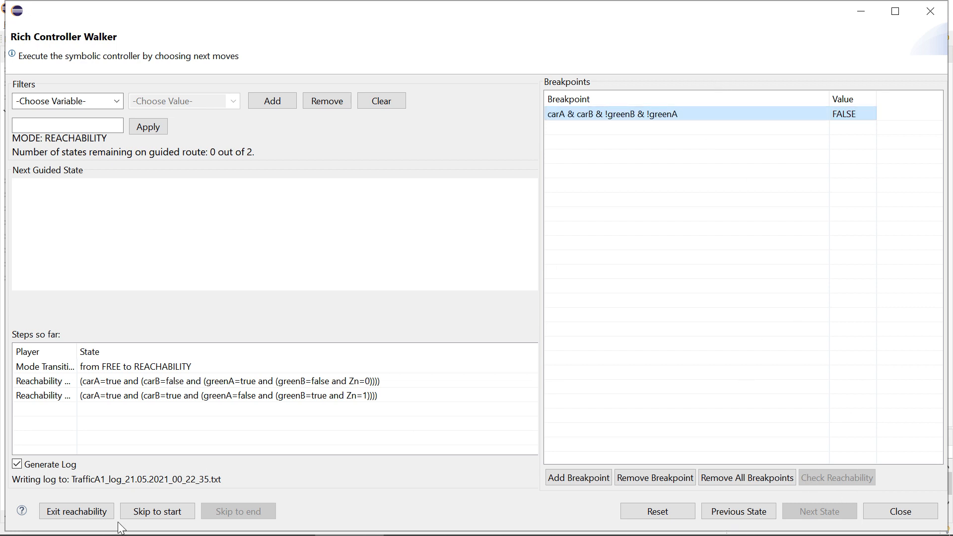
mouse_move(77, 510)
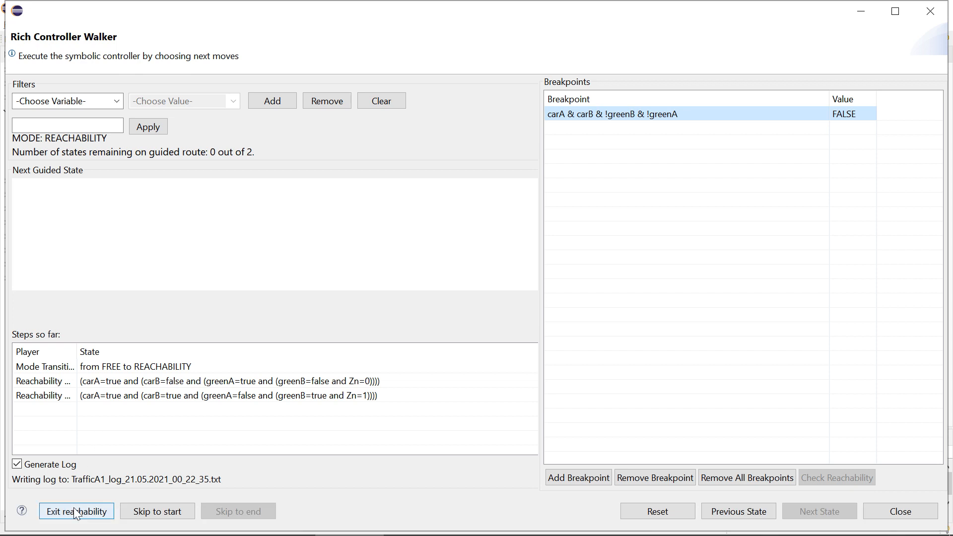
- Exit and re-enter reachability mode, stepping the one-state route so the new breakpoint turns TRUE
left_click(76, 511)
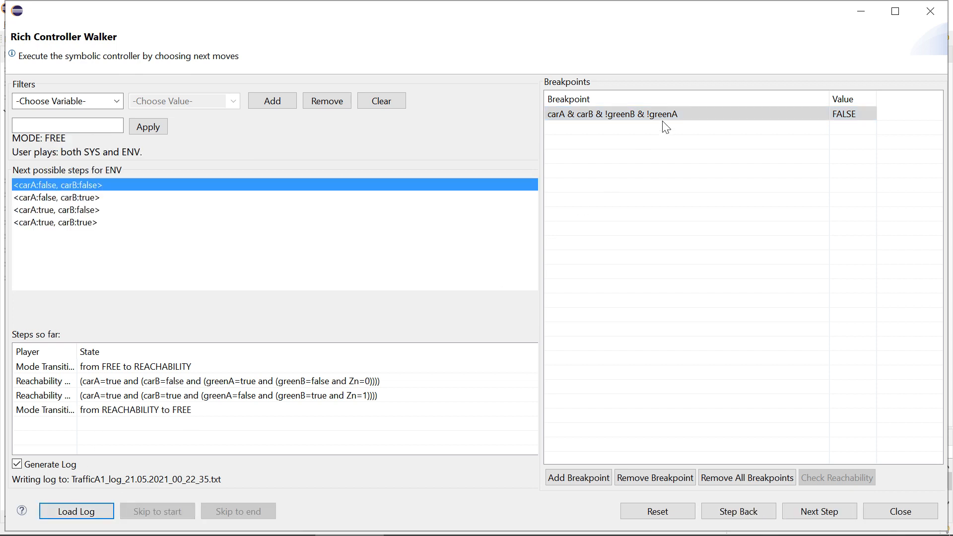
left_click(837, 478)
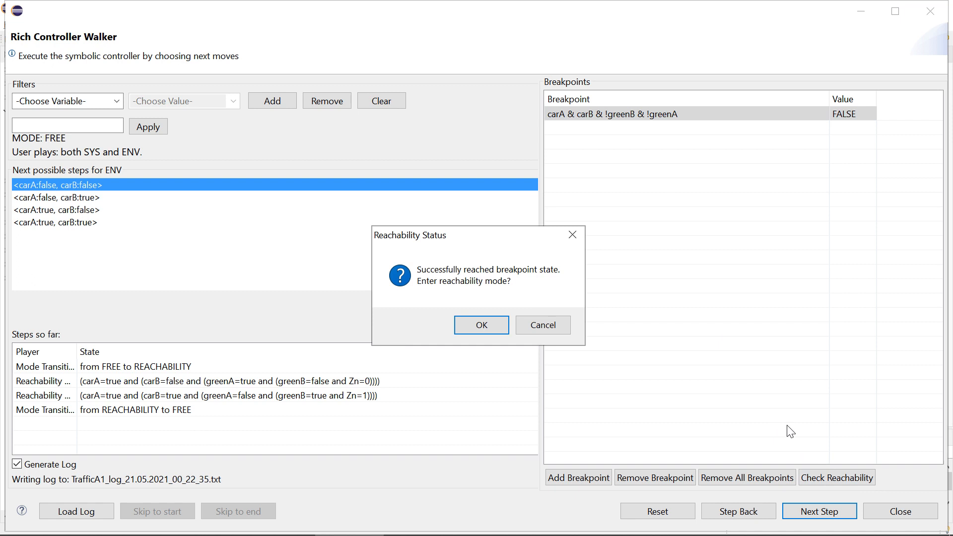
left_click(480, 325)
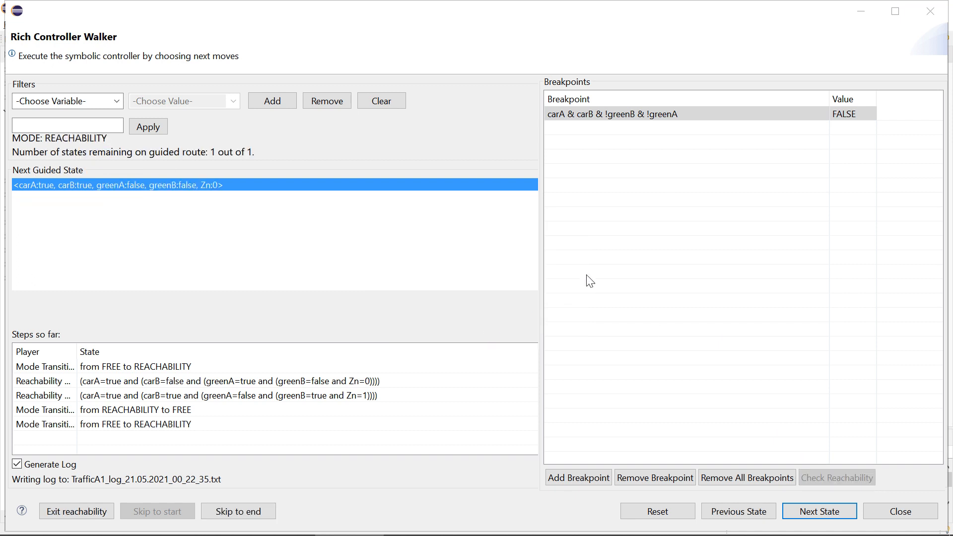
left_click(819, 511)
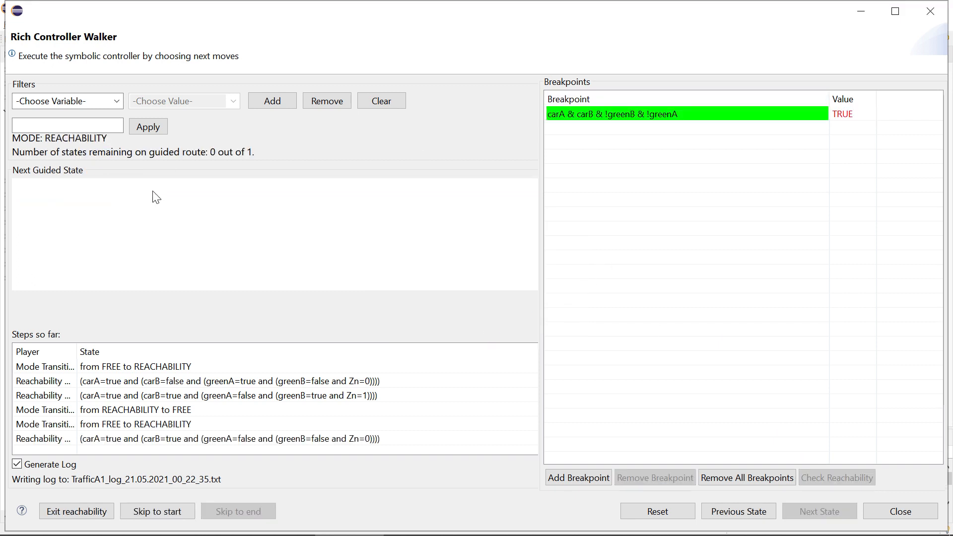
mouse_move(146, 448)
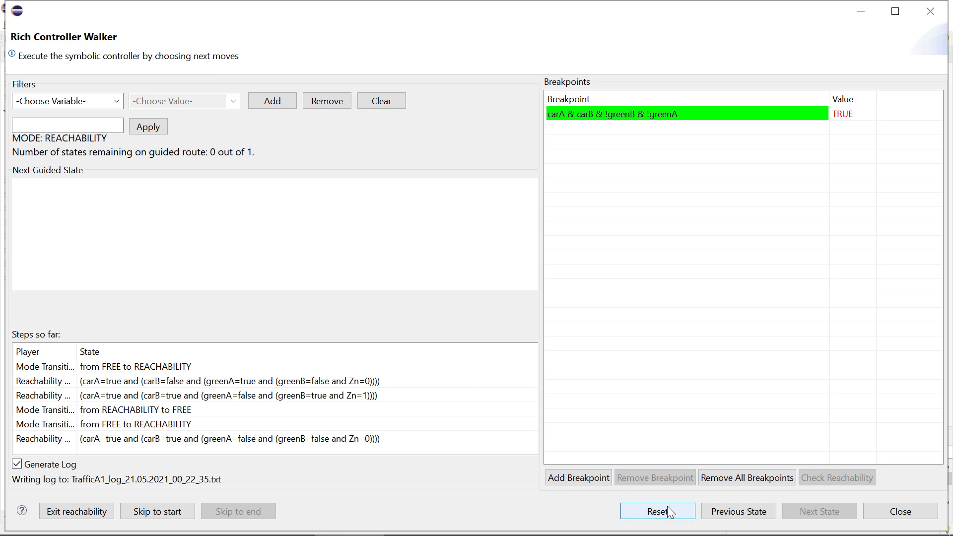
- Reset the walk and re-check reachability for a fresh two-state route to the breakpoint
left_click(657, 511)
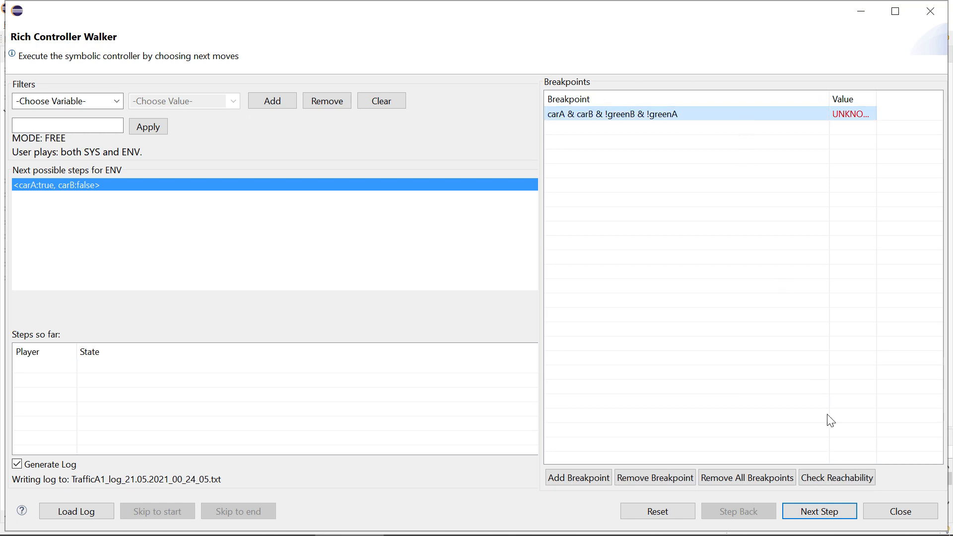
left_click(836, 478)
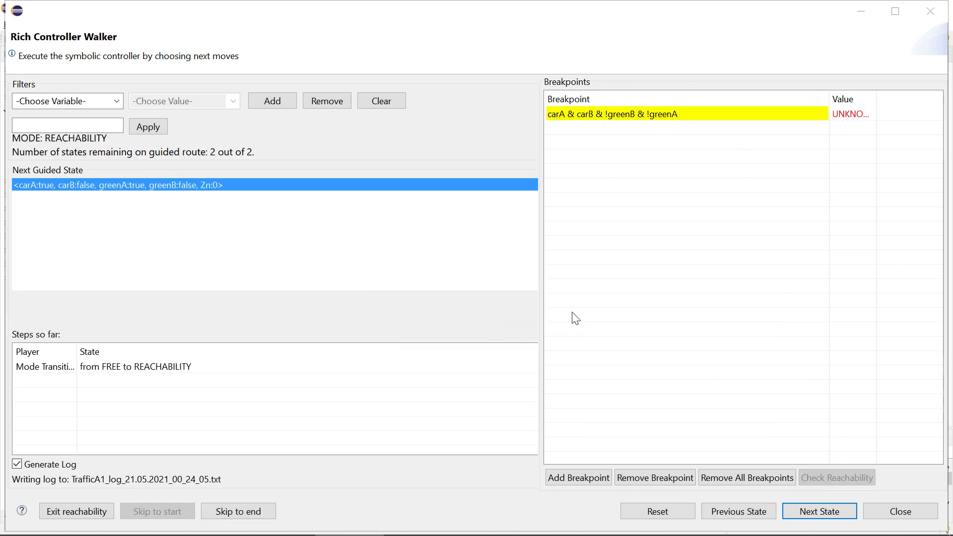
mouse_move(225, 192)
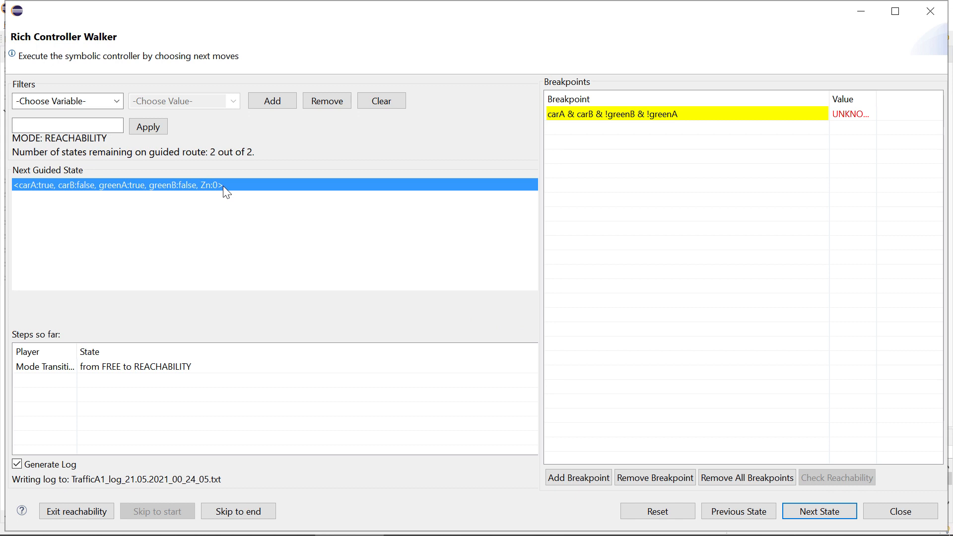